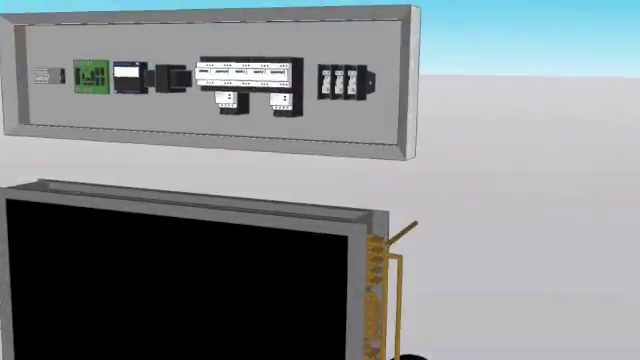
pyautogui.scroll(-3)
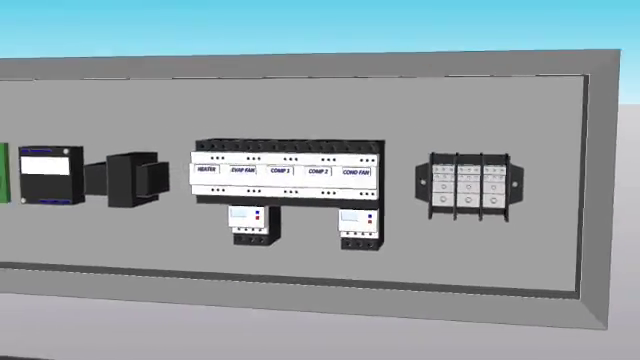